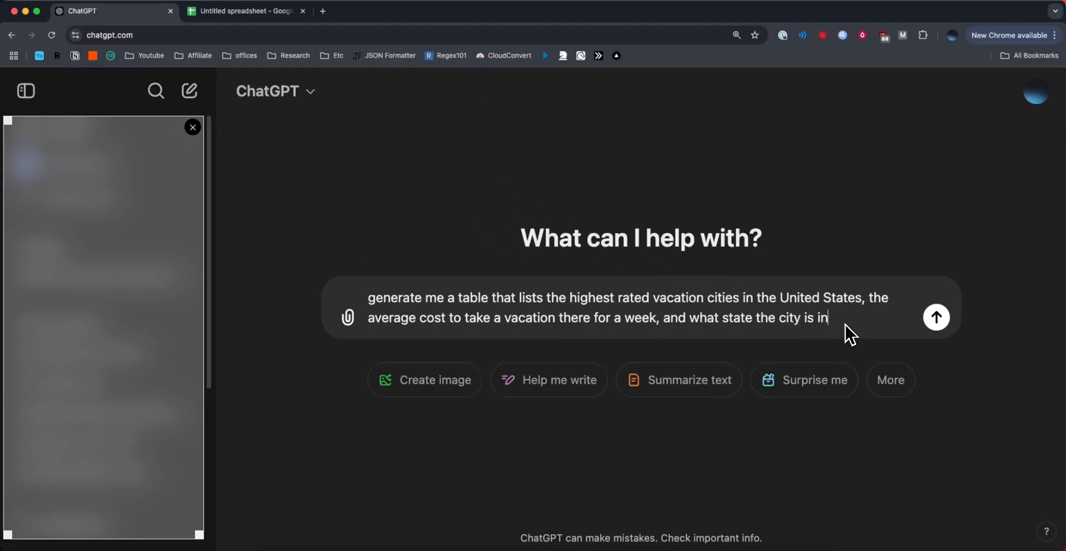
{"action": "mouse_move", "coordinate": [671, 333]}
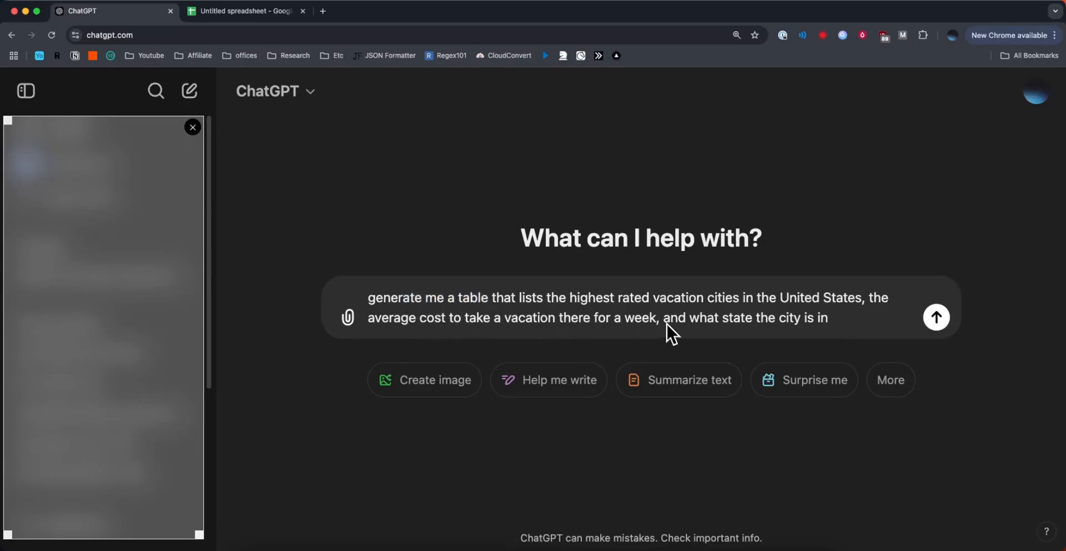
Send the prompt asking for top US vacation cities with state and average weekly cost.
{"action": "left_click_drag", "start_coordinate": [578, 297], "coordinate": [802, 297]}
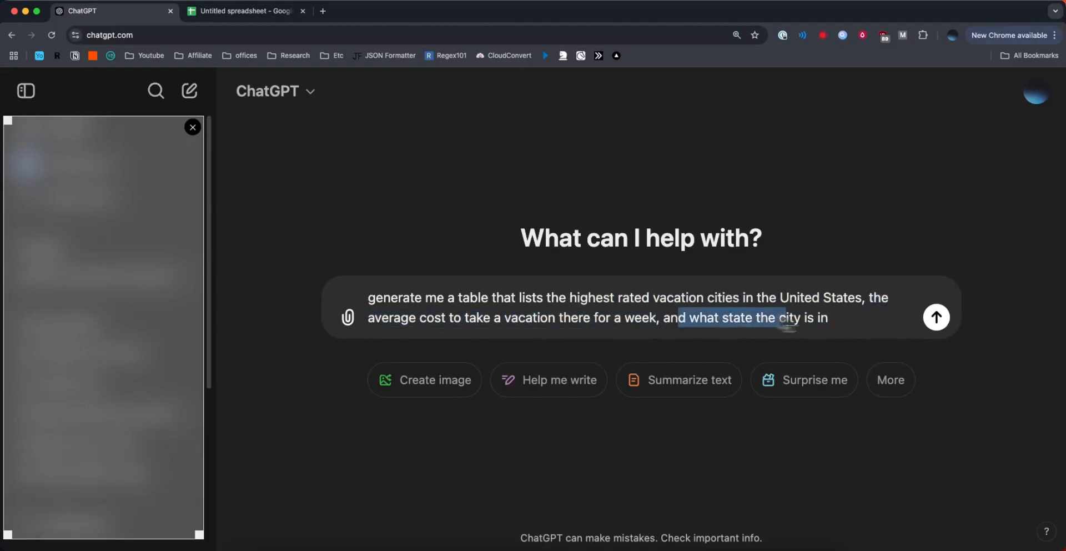
{"action": "left_click", "coordinate": [935, 316]}
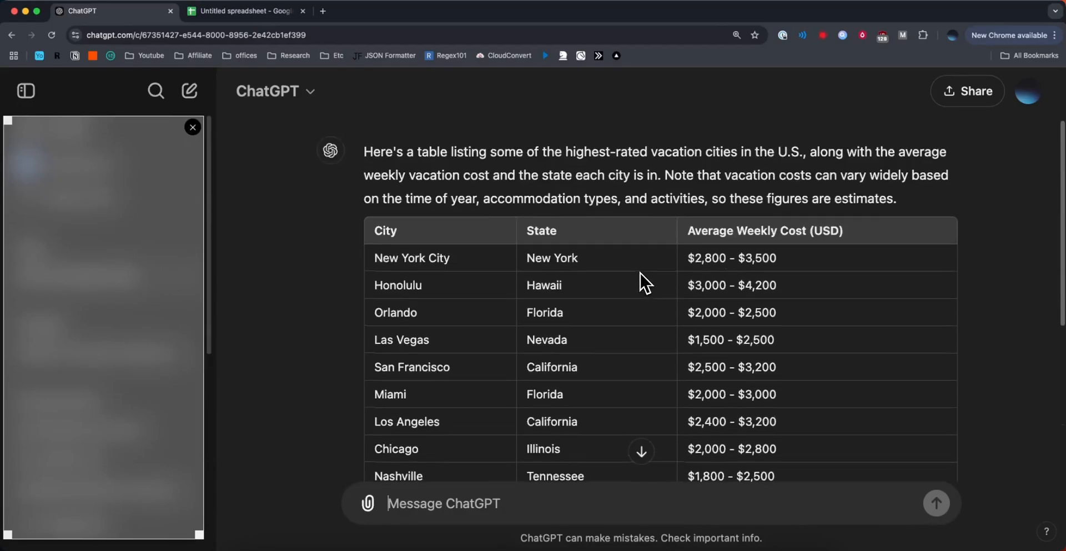
{"action": "scroll", "scroll_direction": "down", "scroll_amount": 3}
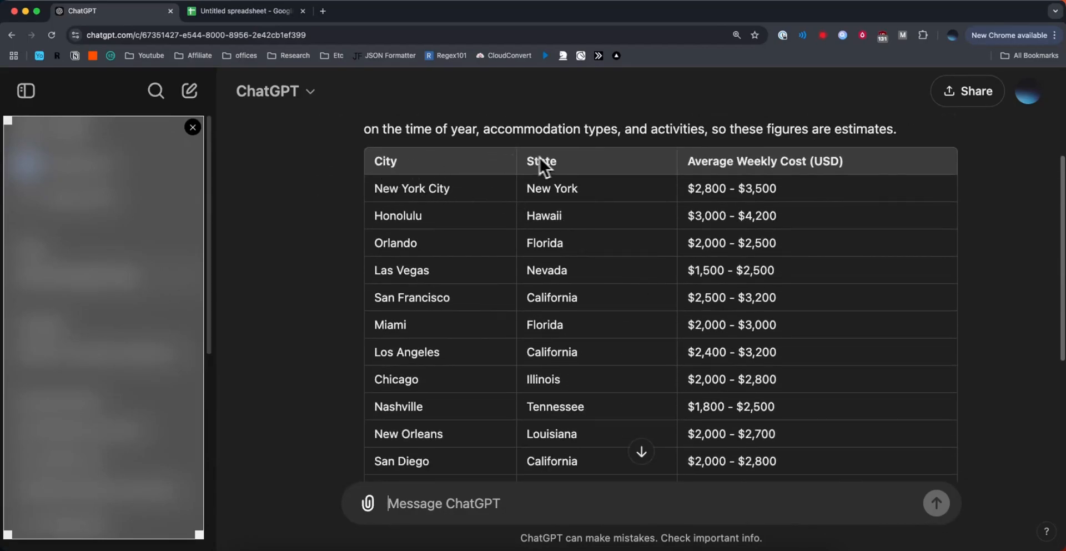
Ask ChatGPT to 'turn this table into a csv file'.
{"action": "type", "text": "turn this table into a csv file"}
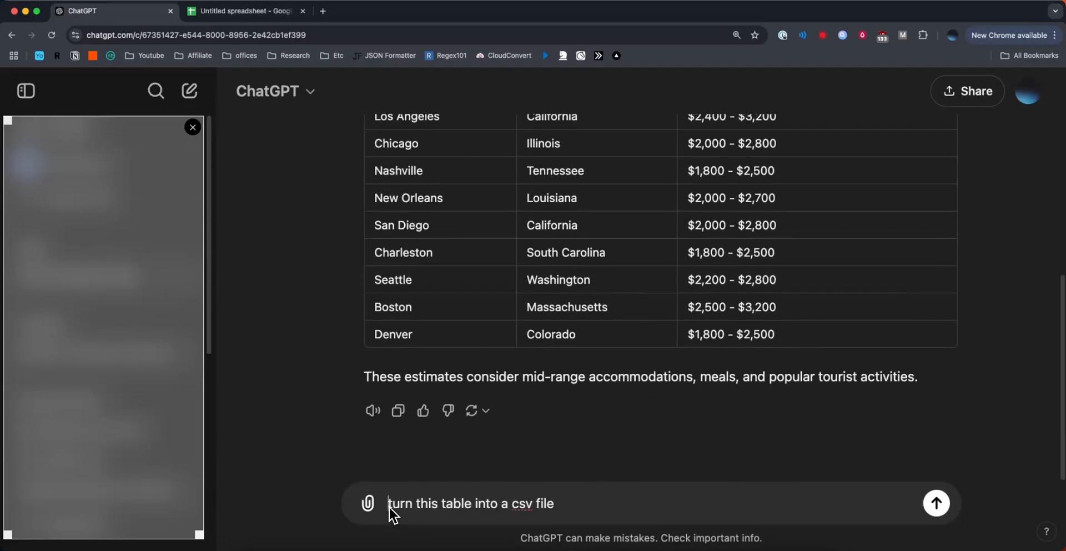
{"action": "triple_click", "coordinate": [469, 503]}
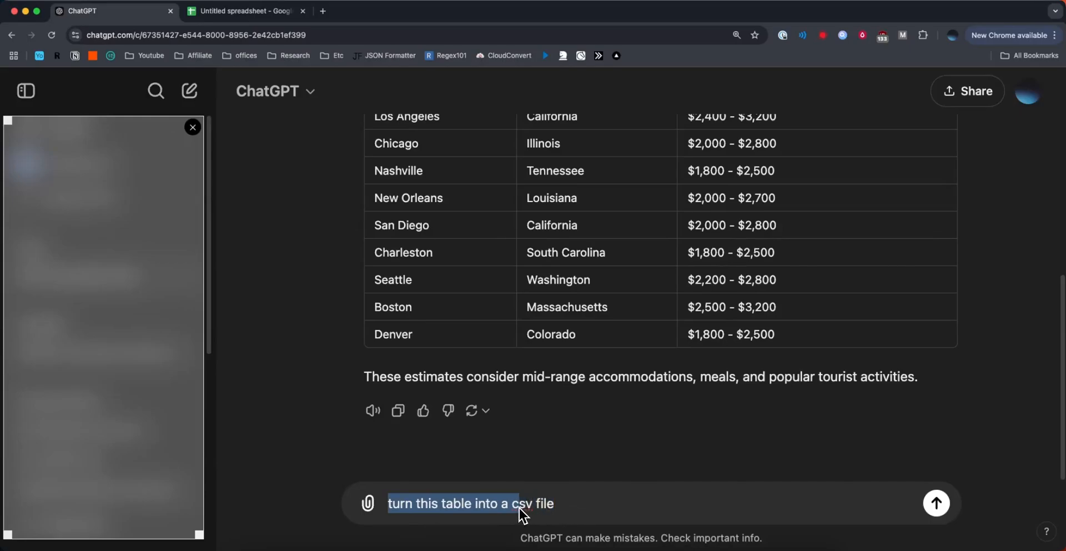
{"action": "left_click", "coordinate": [935, 503]}
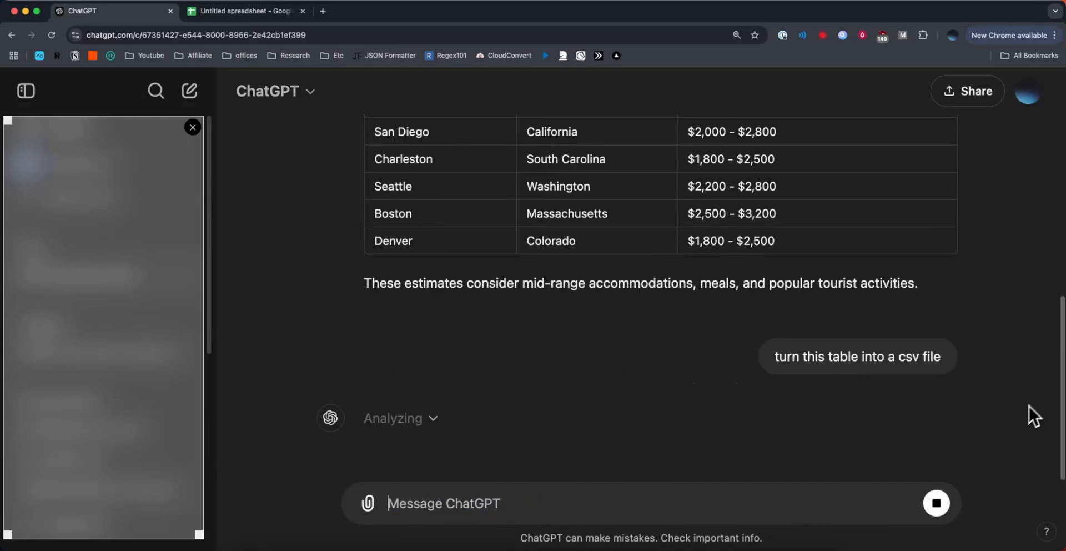
{"action": "mouse_move", "coordinate": [1038, 408]}
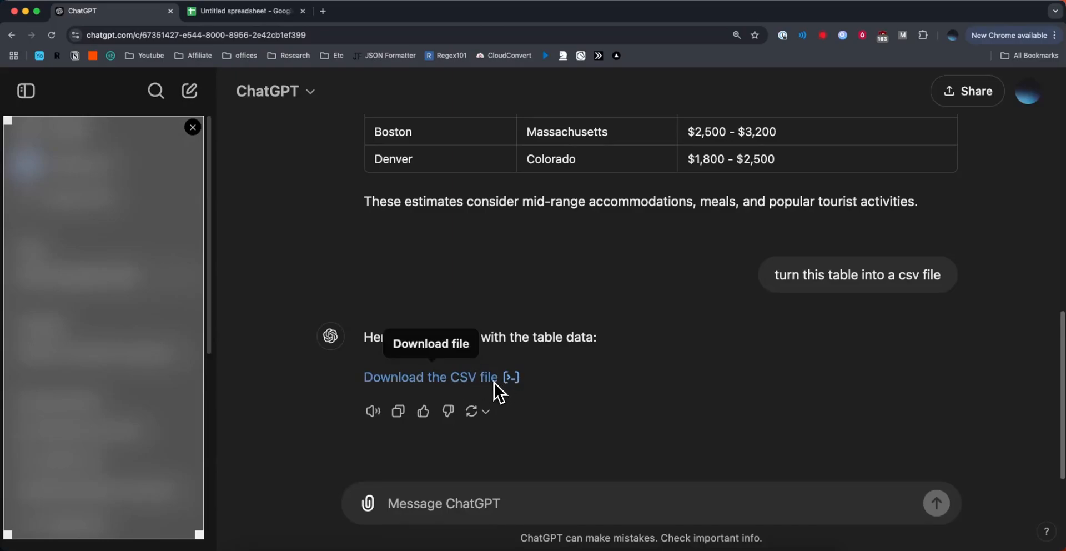
{"action": "mouse_move", "coordinate": [454, 387]}
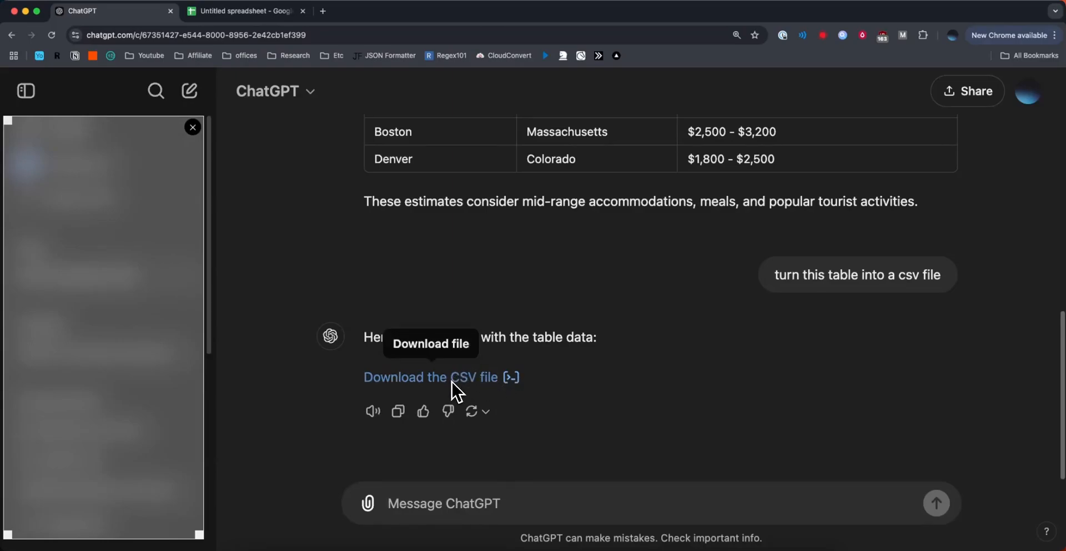
Download the generated CSV file and move to the empty spreadsheet.
{"action": "left_click", "coordinate": [430, 376]}
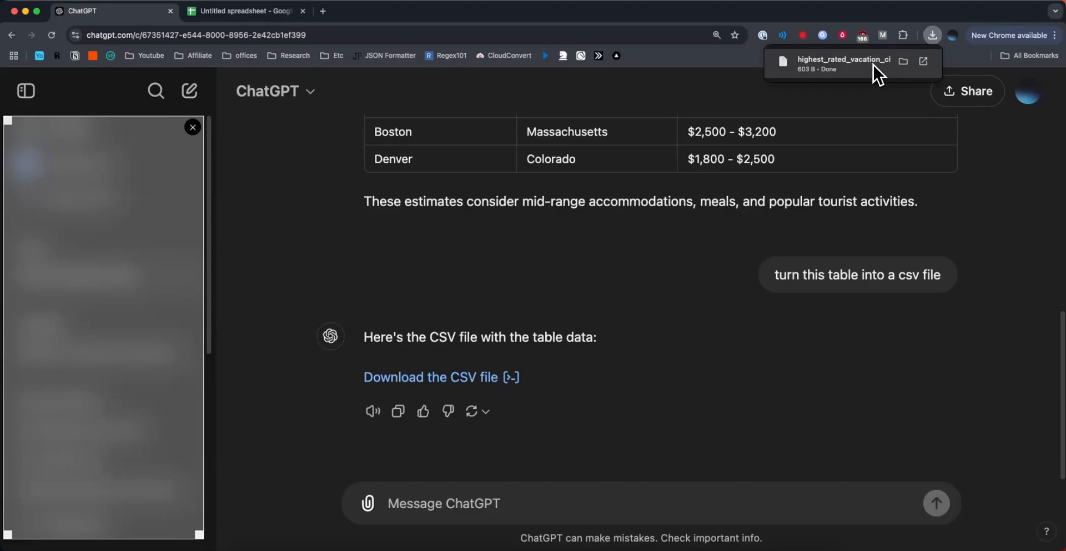
{"action": "left_click", "coordinate": [244, 11]}
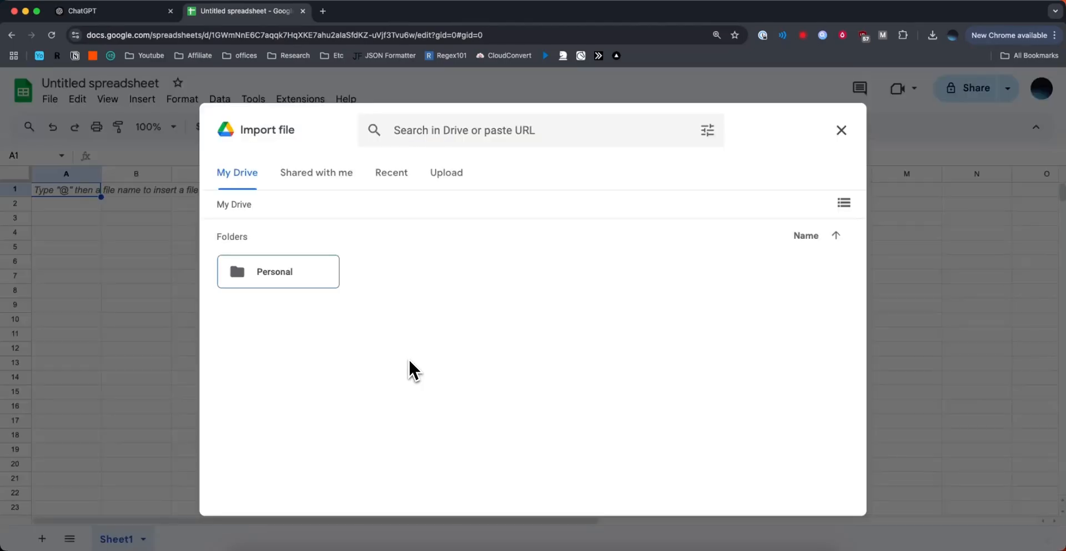
Upload highest_rated_vacation_cities.csv and import it, replacing the empty spreadsheet.
{"action": "left_click", "coordinate": [446, 172]}
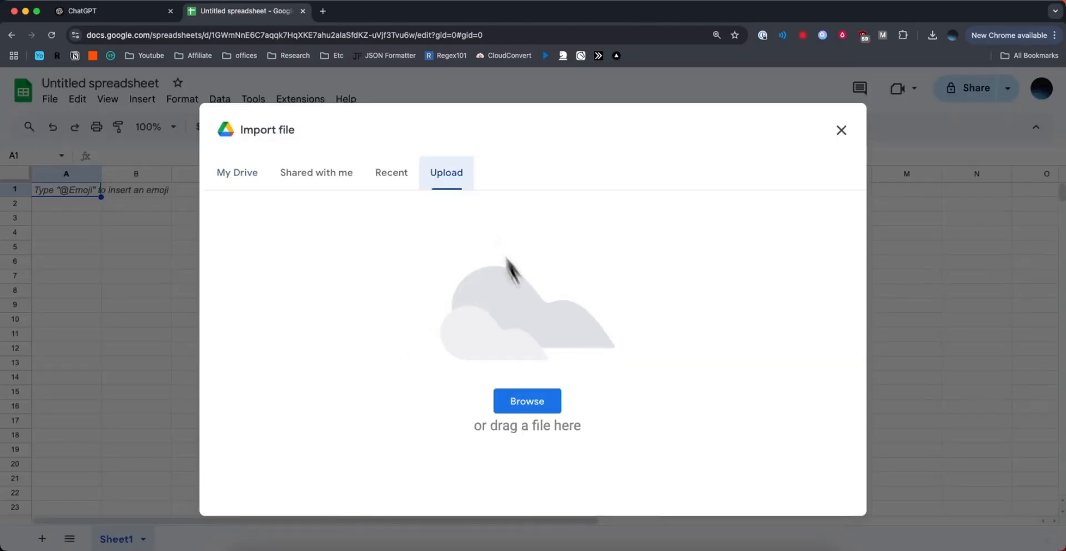
{"action": "left_click", "coordinate": [526, 401]}
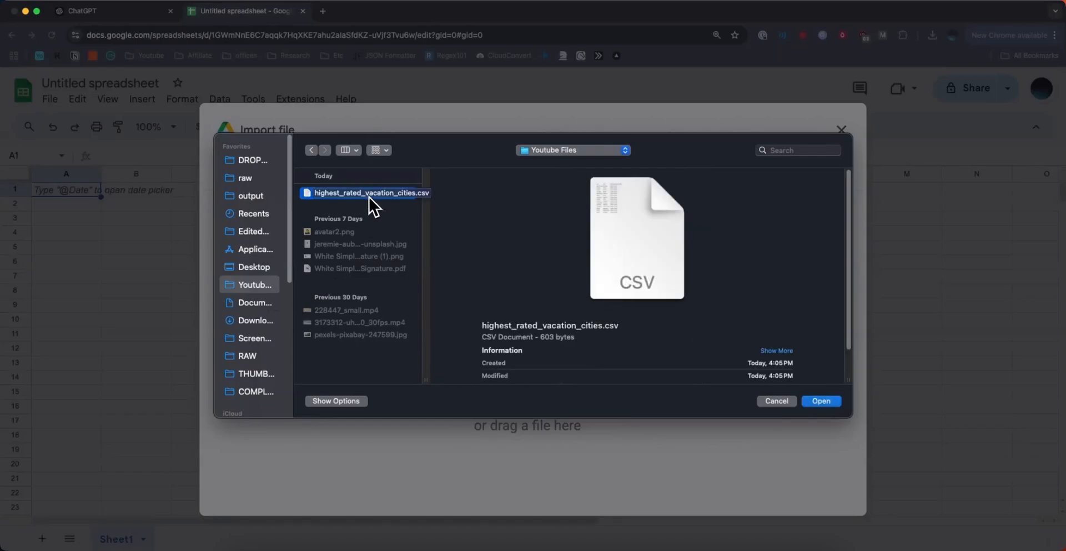
{"action": "mouse_move", "coordinate": [368, 202]}
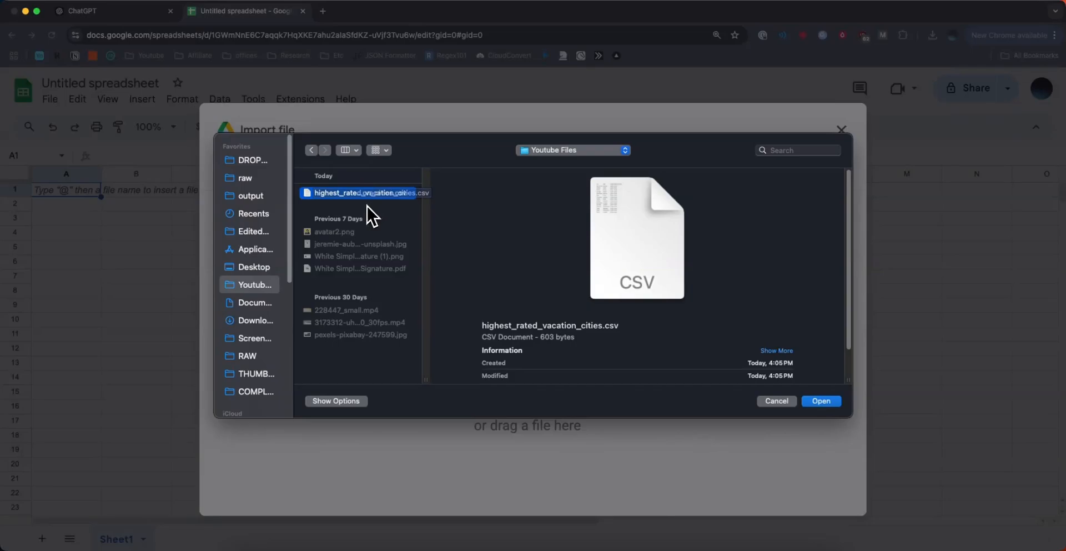
{"action": "left_click", "coordinate": [820, 401]}
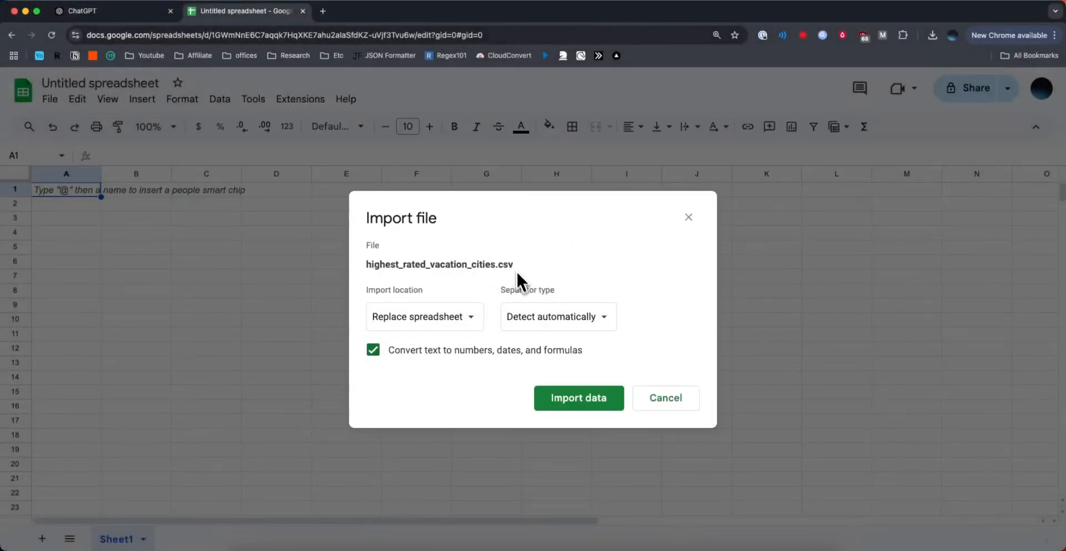
{"action": "left_click", "coordinate": [577, 397]}
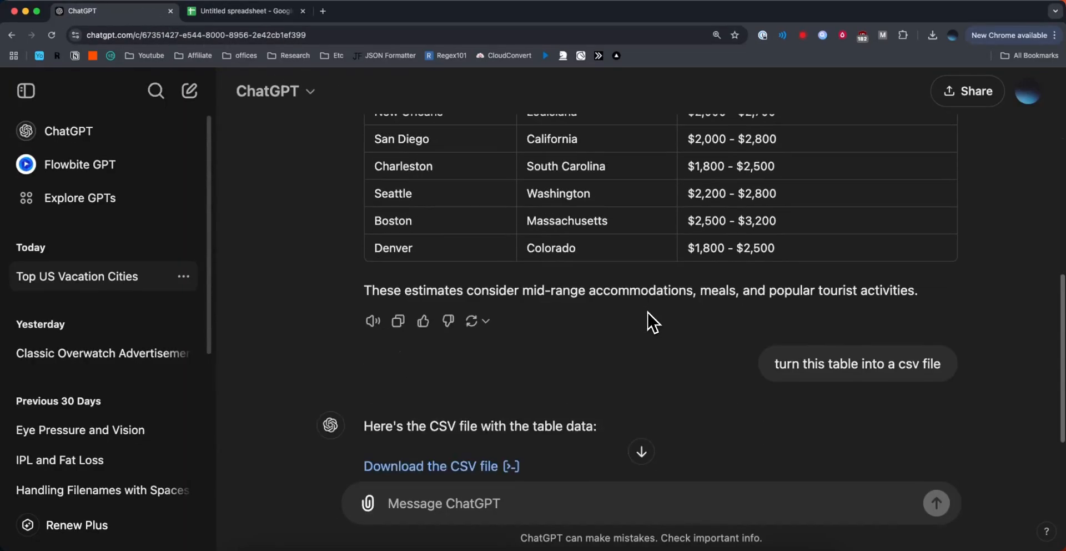
Return to the sheet now showing City, State and Average Weekly Cost for fifteen cities.
{"action": "left_click", "coordinate": [244, 11]}
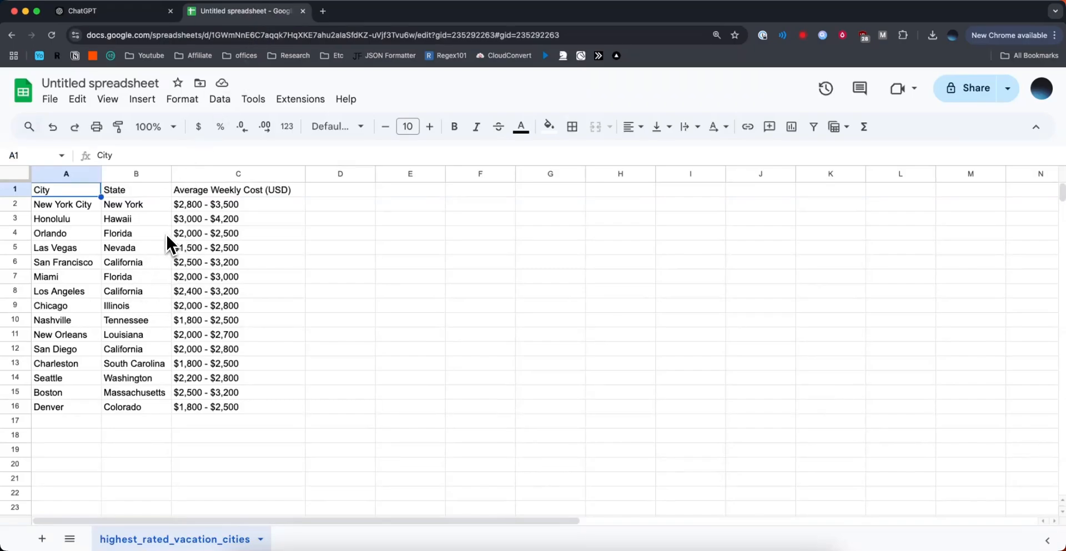